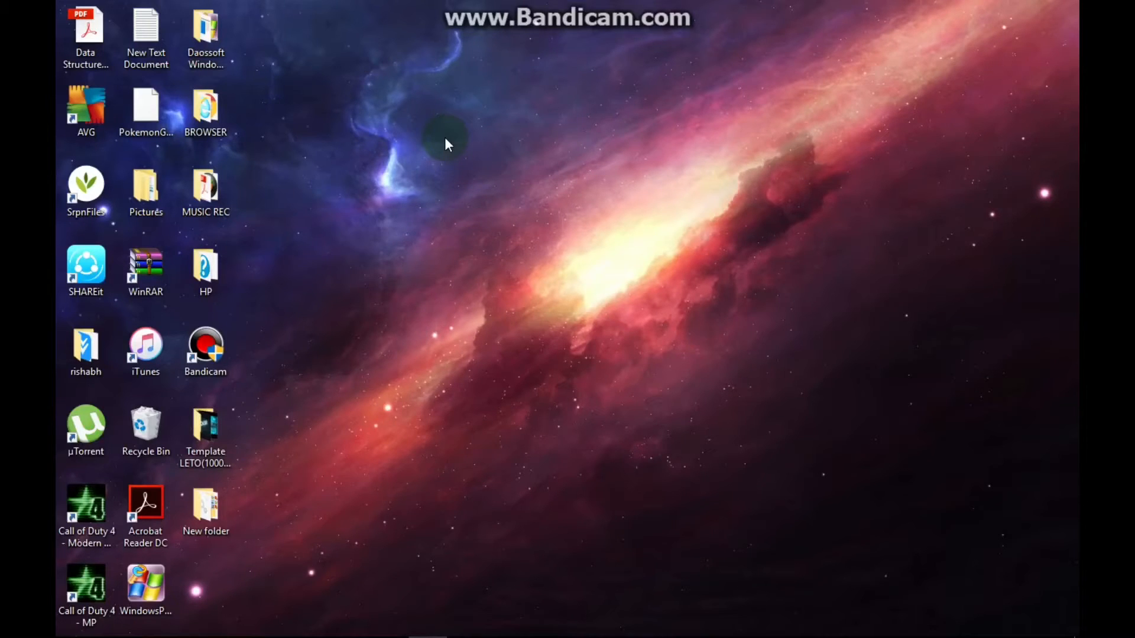
# Step: Download the Windows version of Cydia Impactor from cydiaimpactor.com in Chrome
pyautogui.click(144, 272)
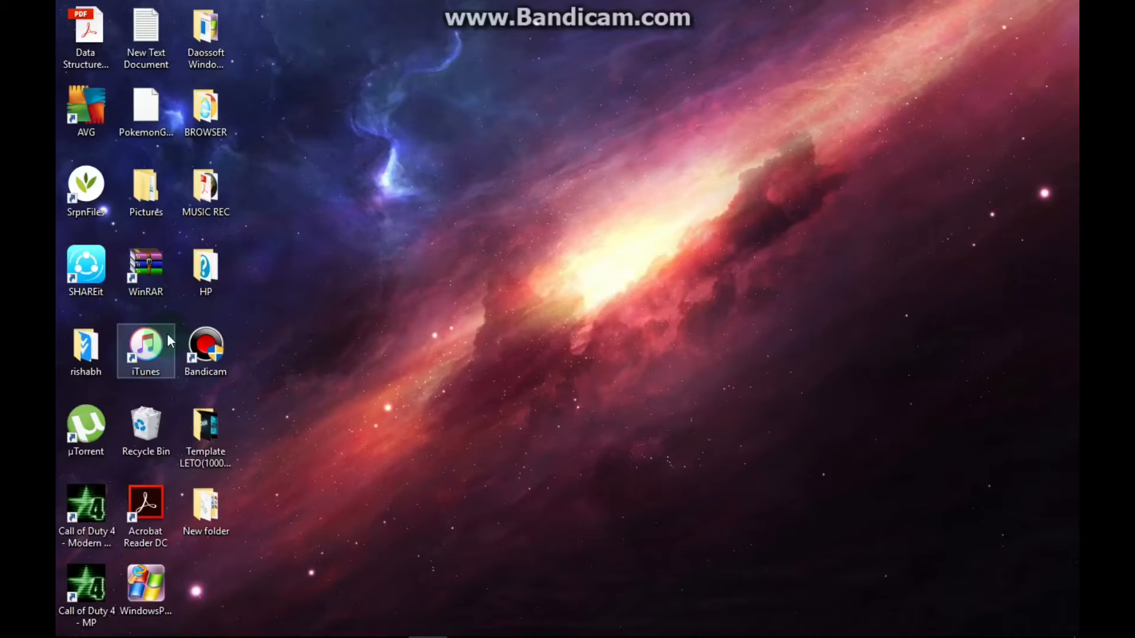
pyautogui.moveTo(289, 316)
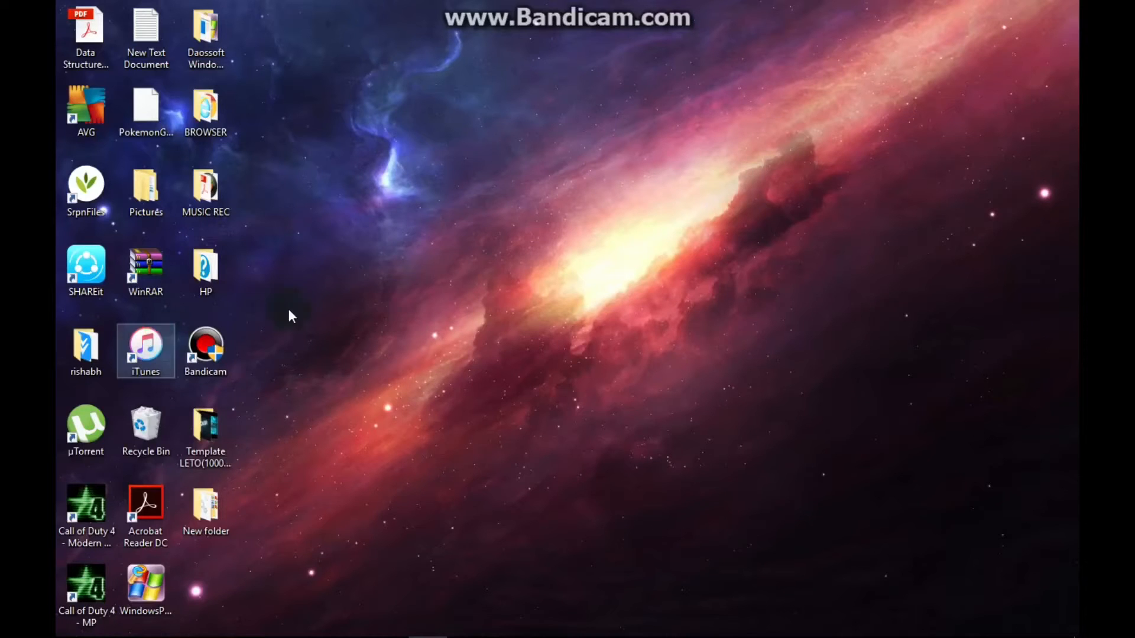
pyautogui.moveTo(386, 583)
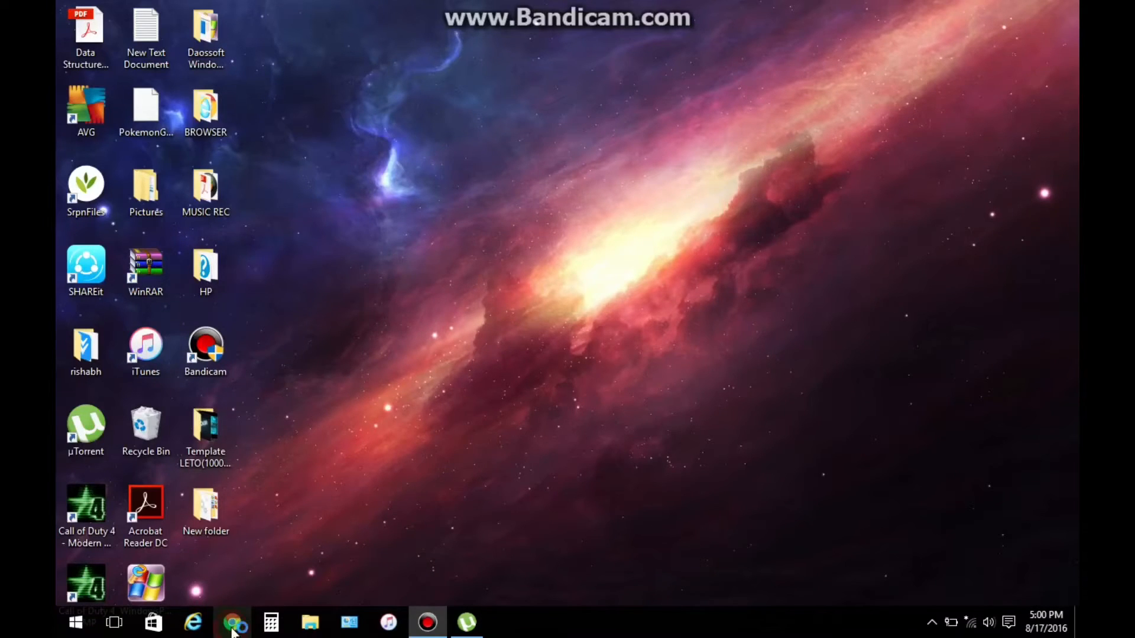
pyautogui.moveTo(301, 507)
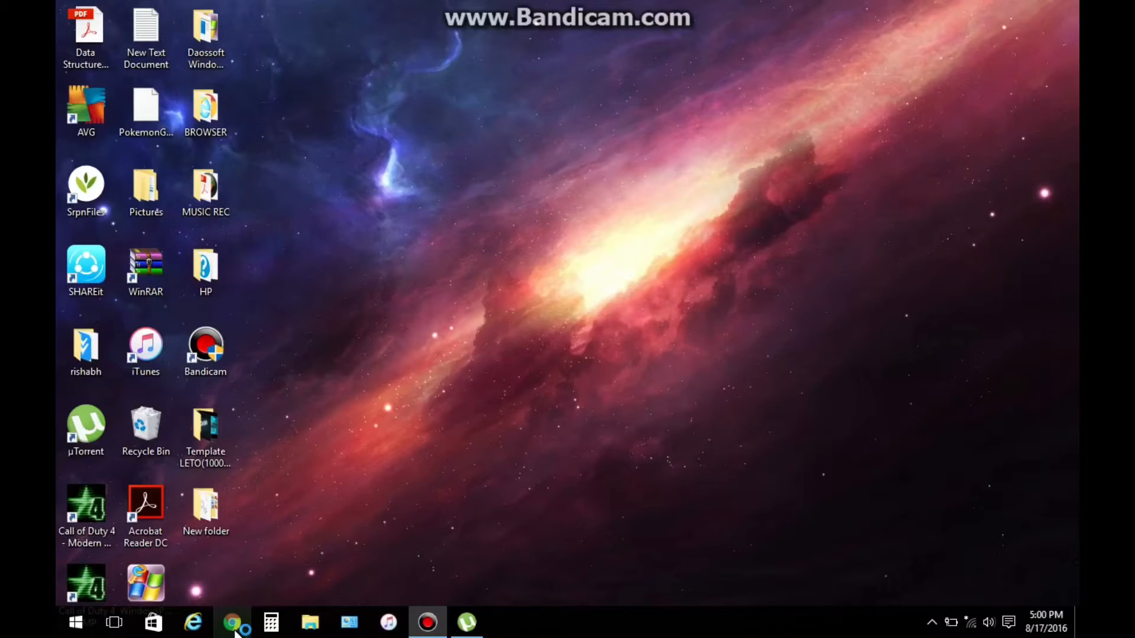
pyautogui.click(233, 622)
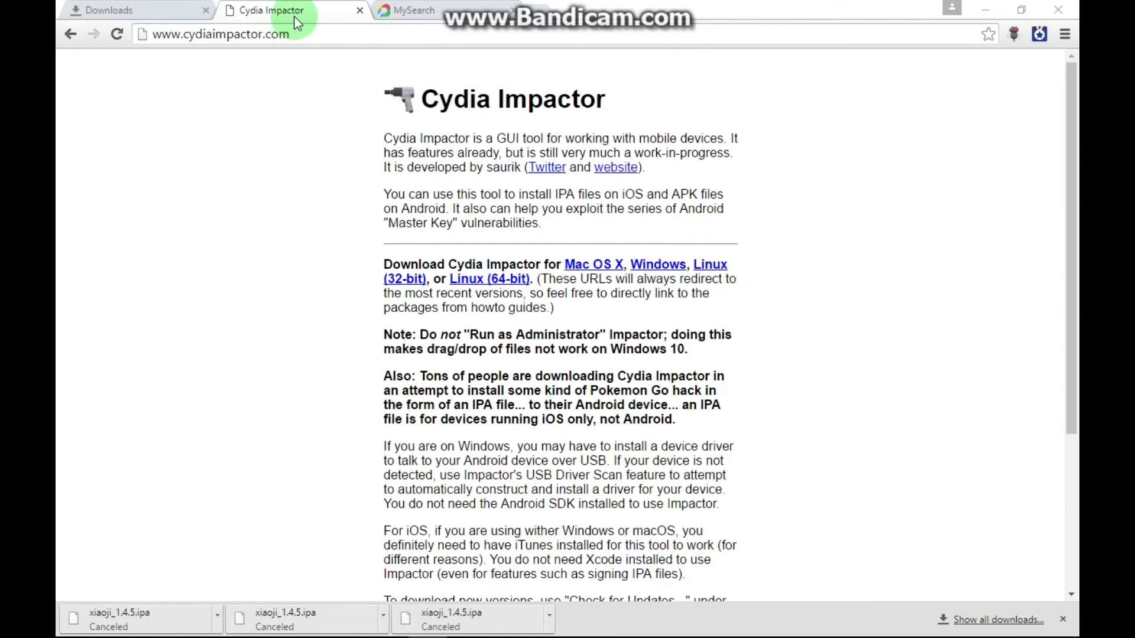
pyautogui.click(220, 34)
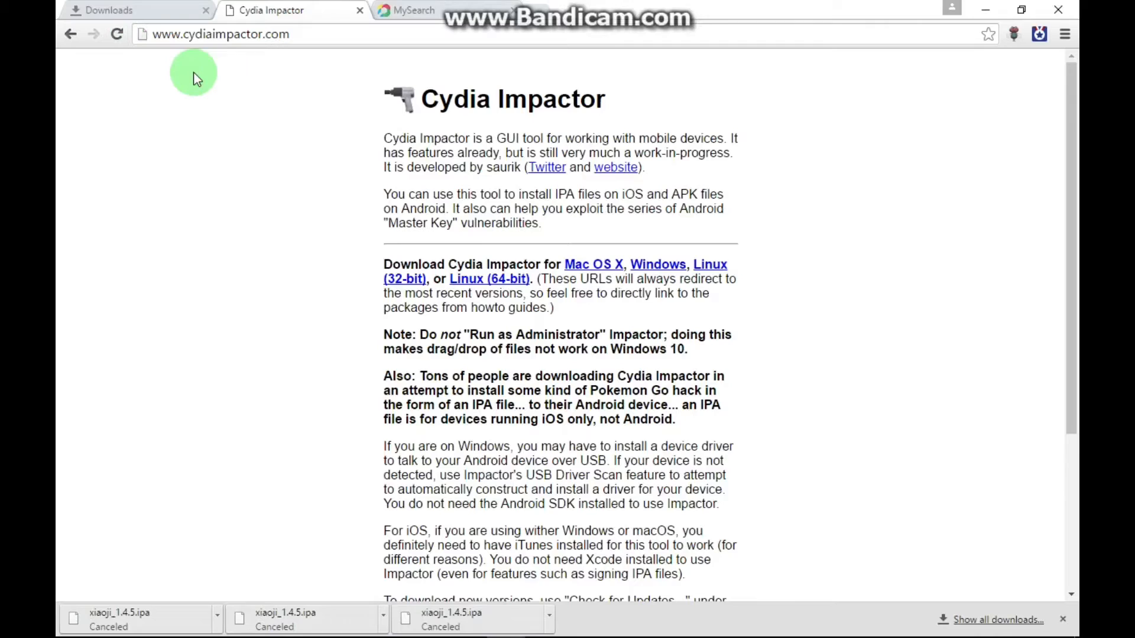
pyautogui.moveTo(600, 271)
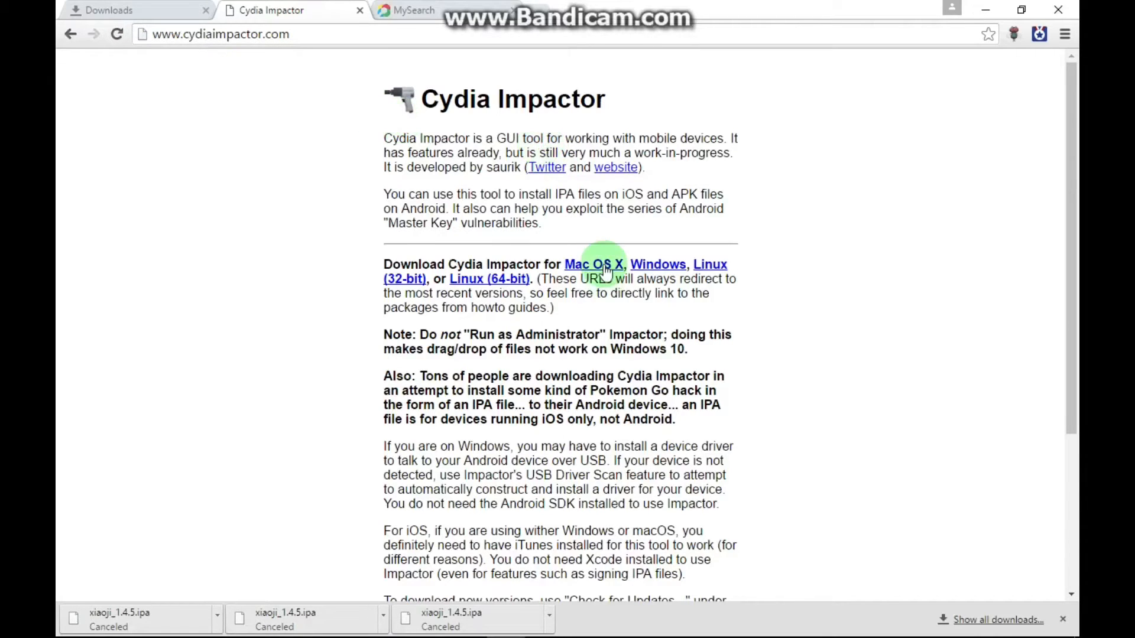
pyautogui.moveTo(641, 272)
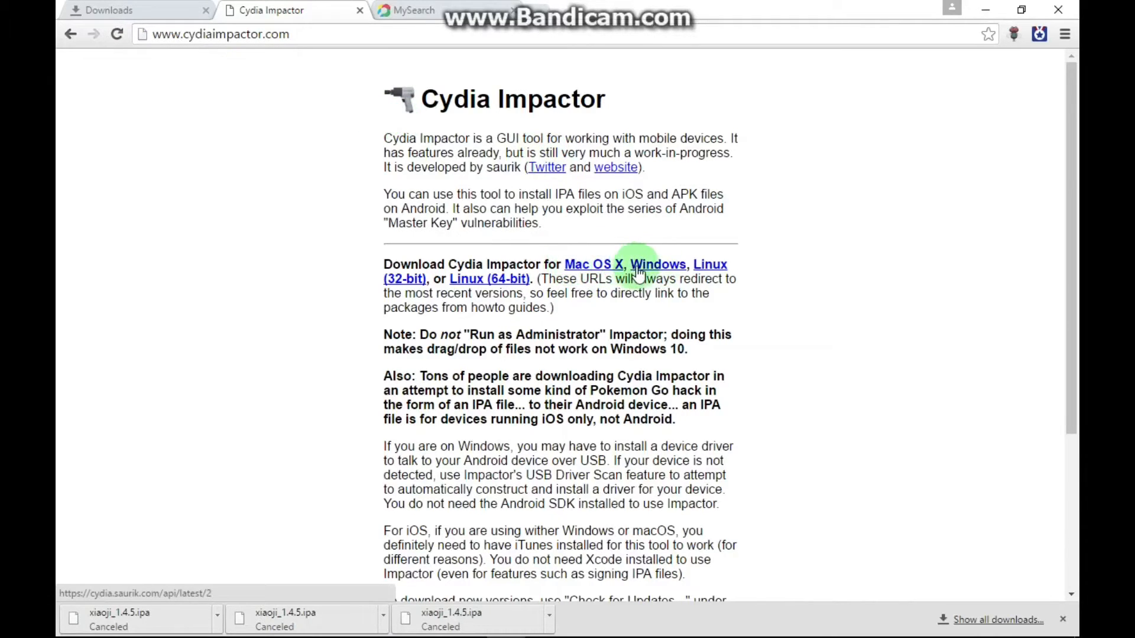
pyautogui.click(657, 264)
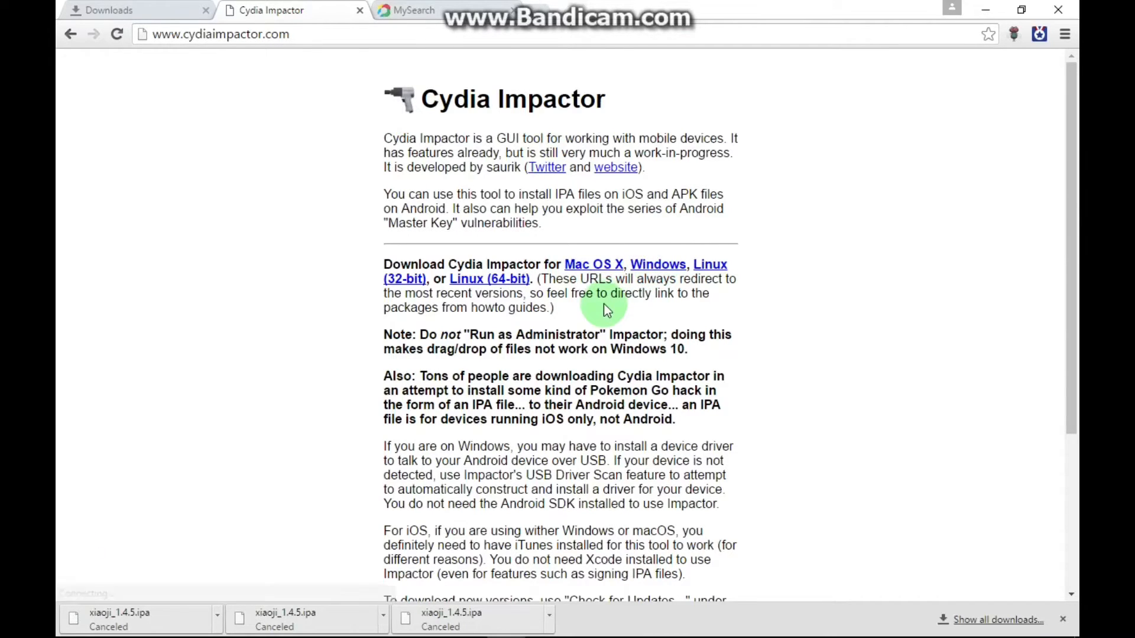
pyautogui.click(657, 264)
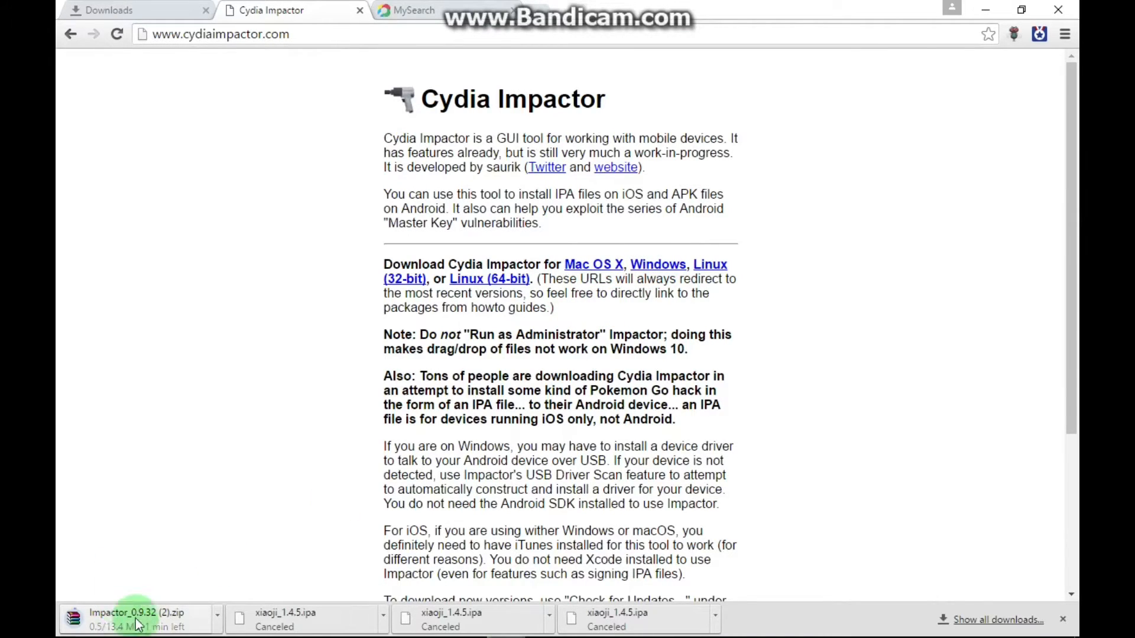
# Step: Paste and go to the xiaoji_1.4.5.ipa link in a new tab to start its download
pyautogui.click(416, 11)
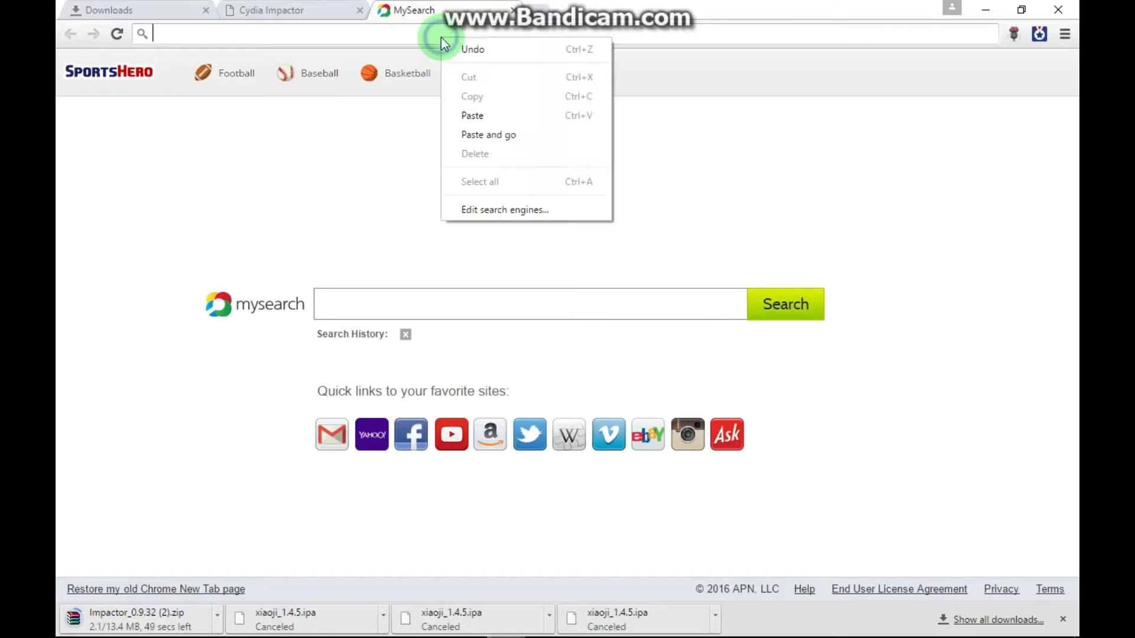
pyautogui.click(472, 115)
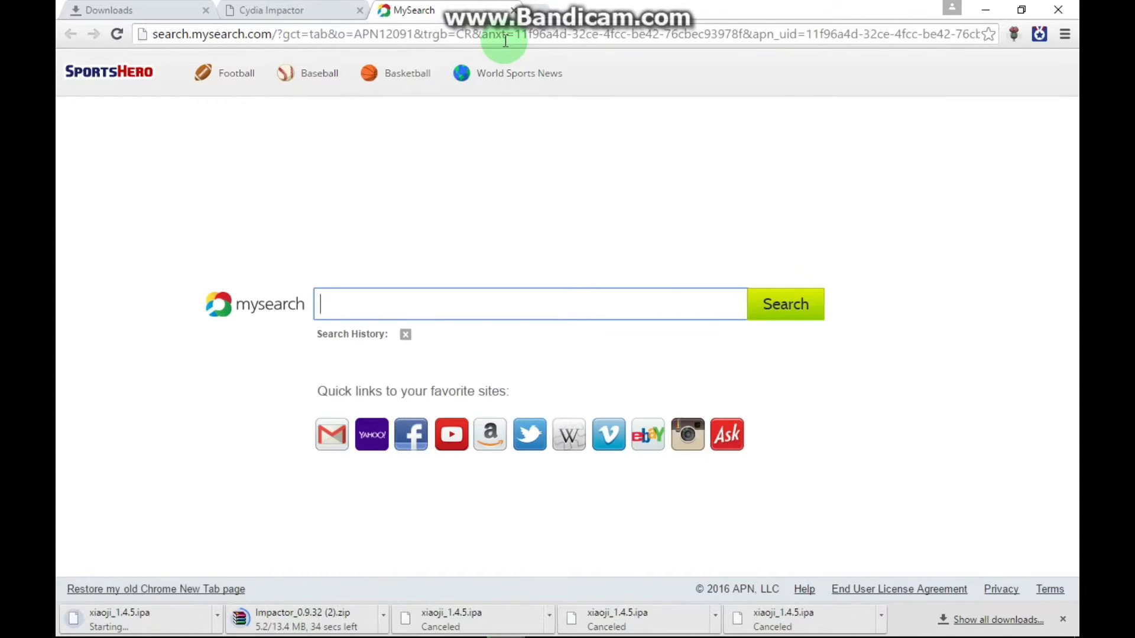
pyautogui.moveTo(131, 529)
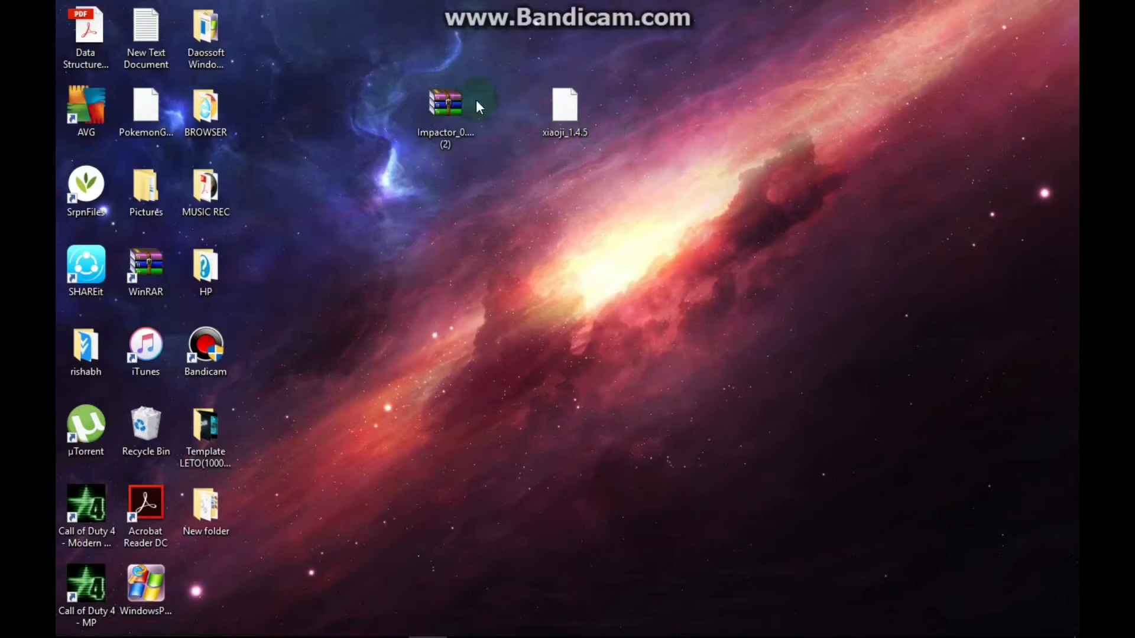
pyautogui.moveTo(484, 289)
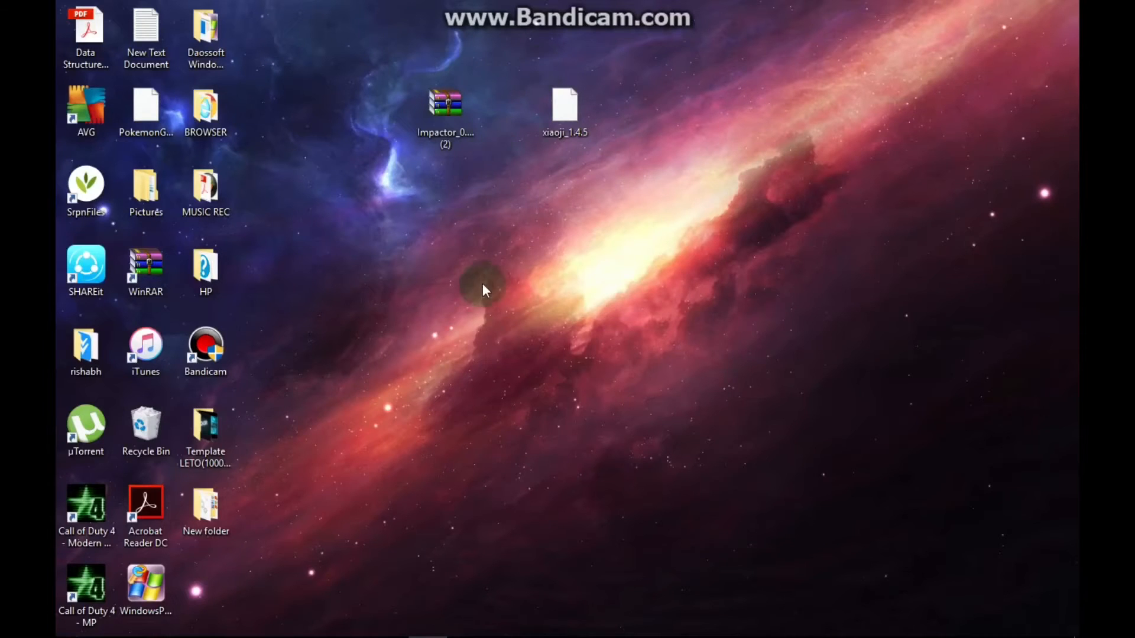
# Step: Extract the Impactor zip onto the desktop with Extract Here
pyautogui.click(445, 109)
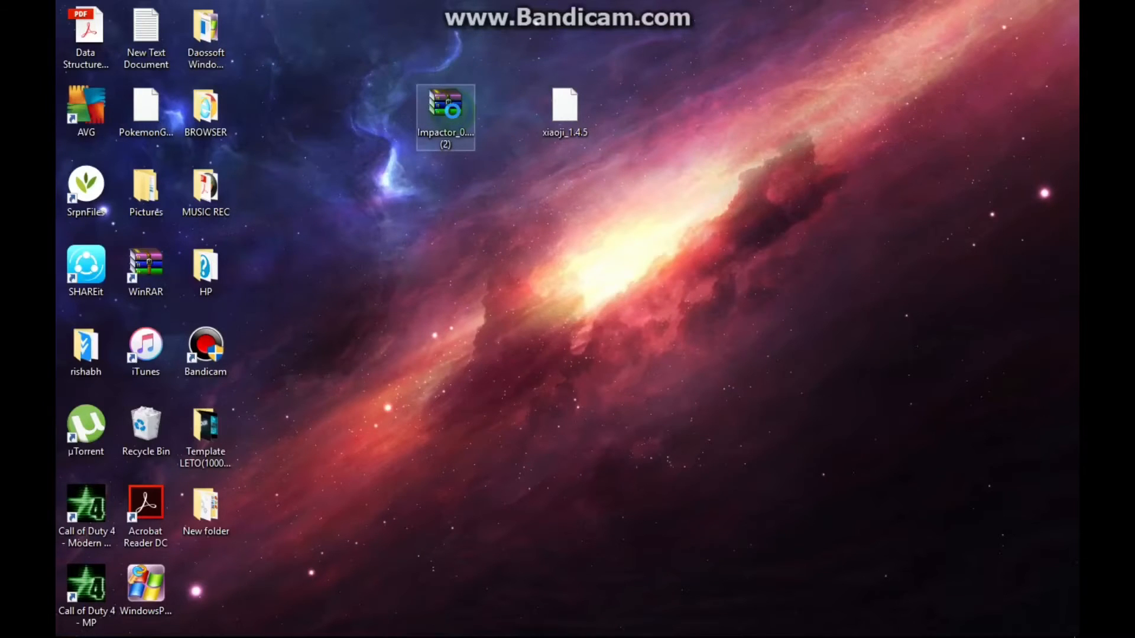
pyautogui.rightClick(445, 116)
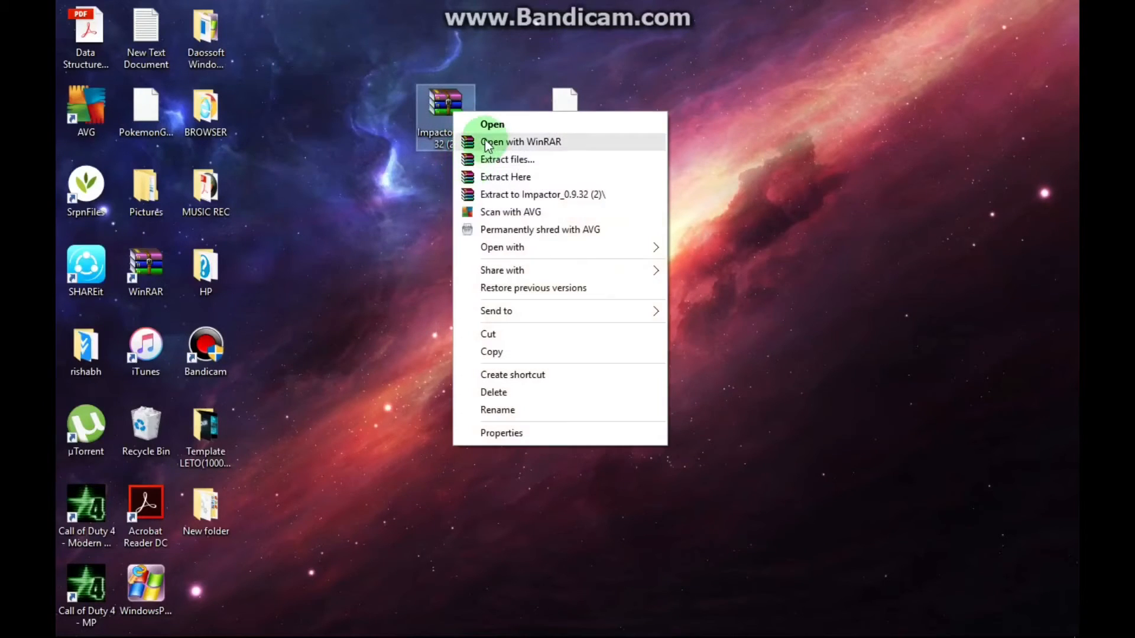
pyautogui.click(504, 176)
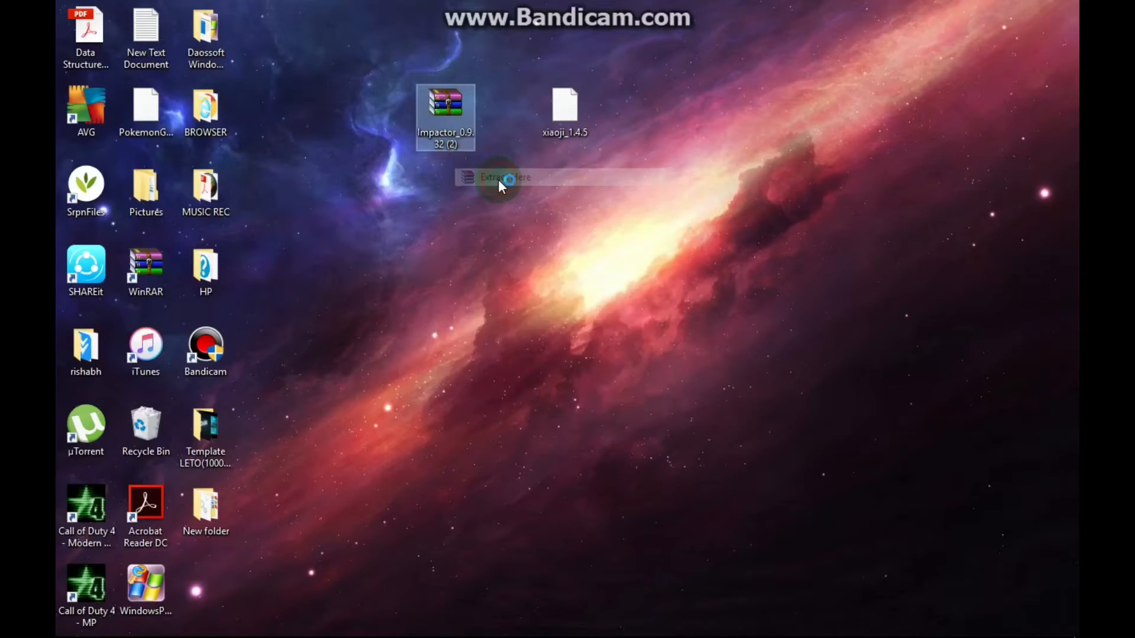
pyautogui.click(501, 177)
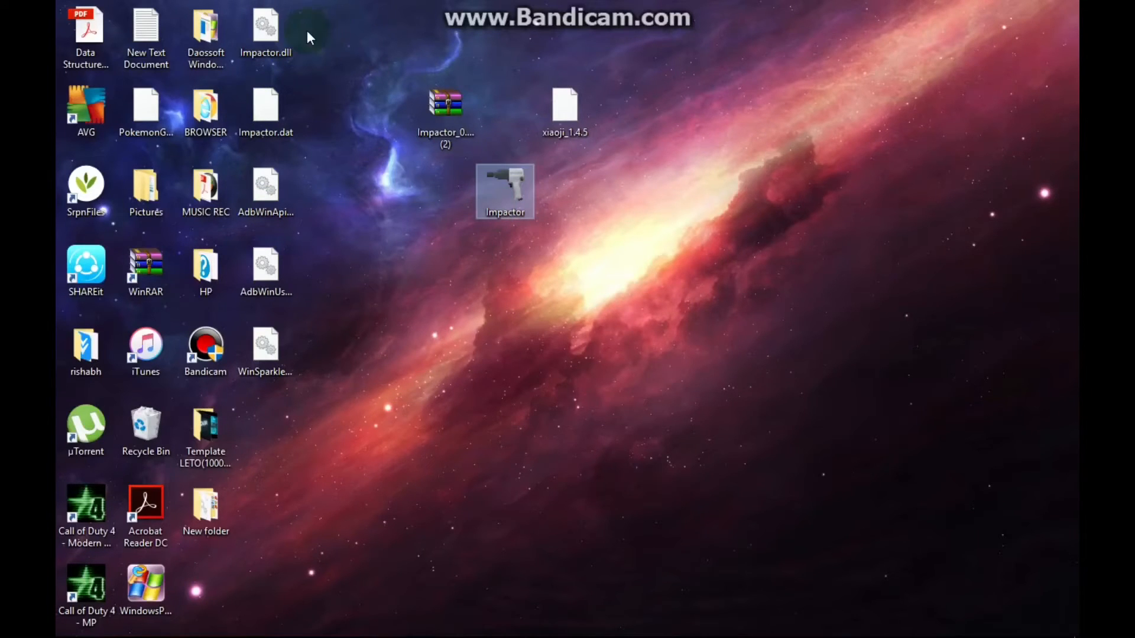
pyautogui.moveTo(220, 560)
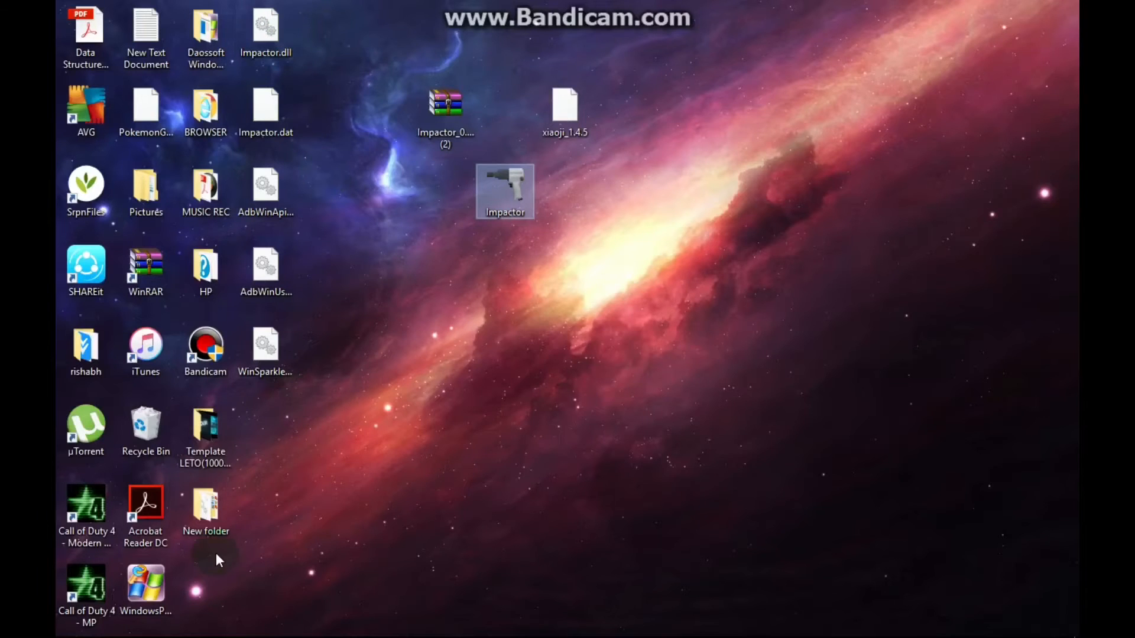
pyautogui.moveTo(496, 246)
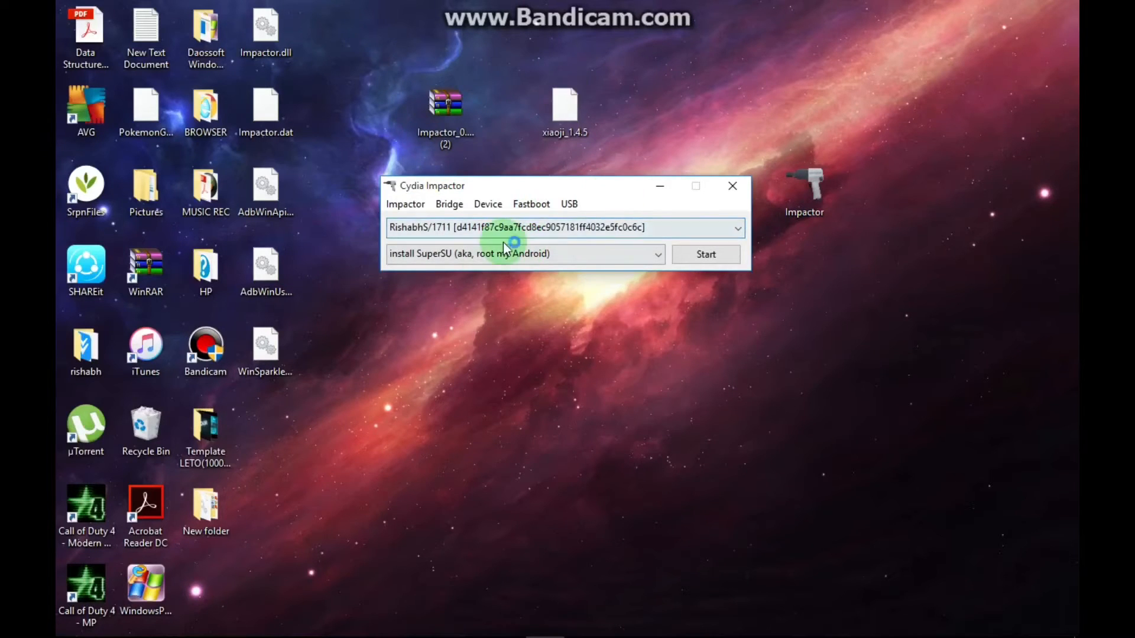
pyautogui.moveTo(576, 321)
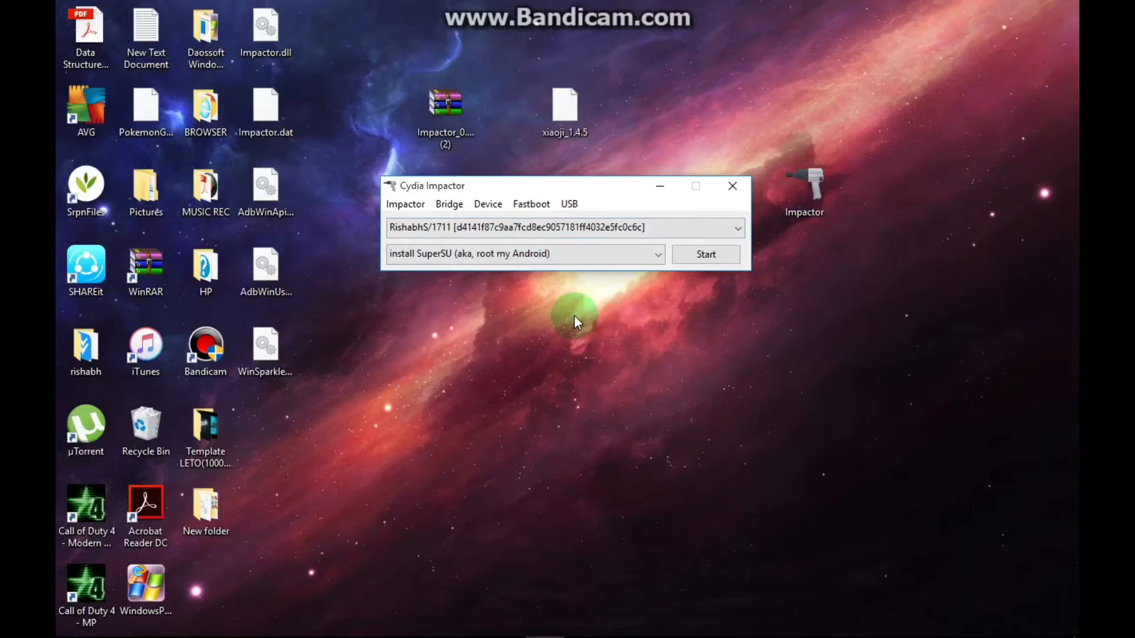
pyautogui.moveTo(557, 231)
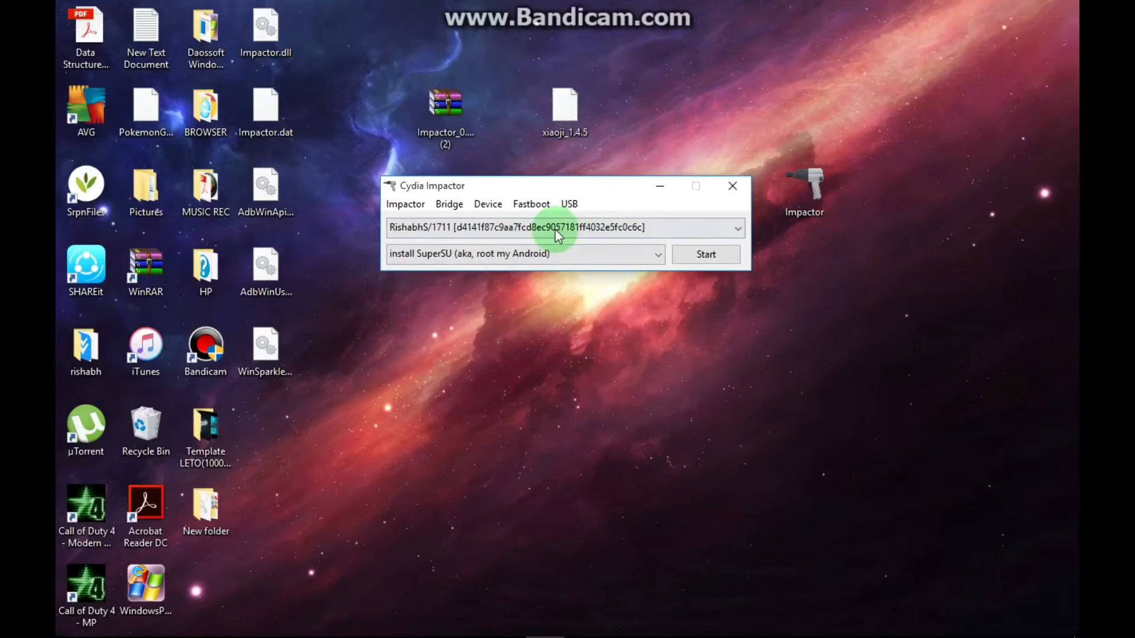
pyautogui.moveTo(566, 215)
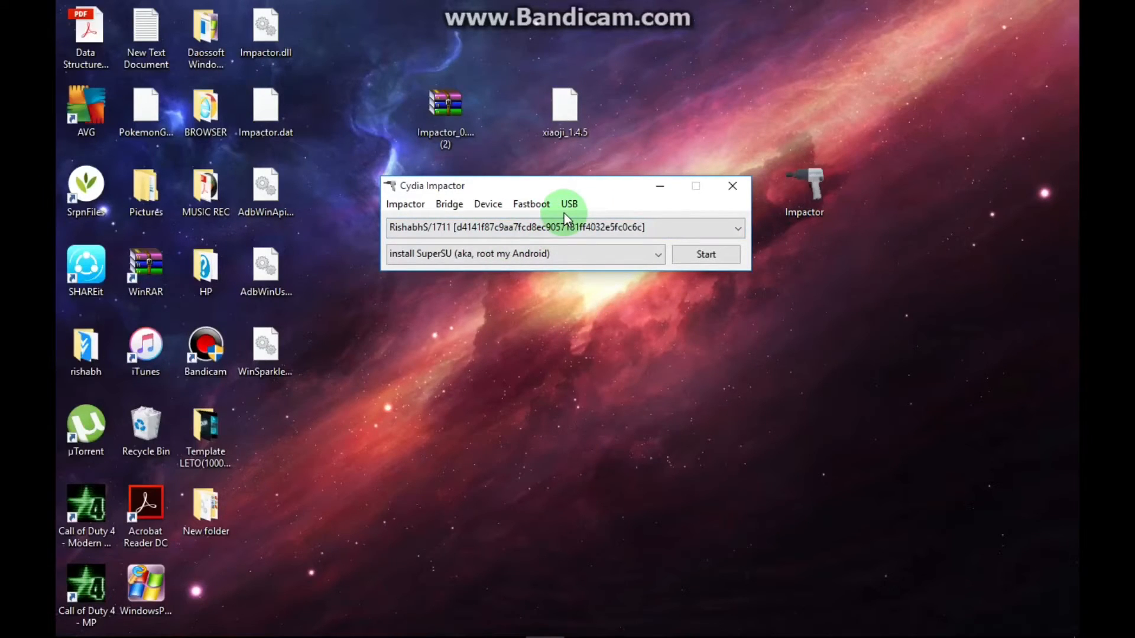
pyautogui.moveTo(572, 186)
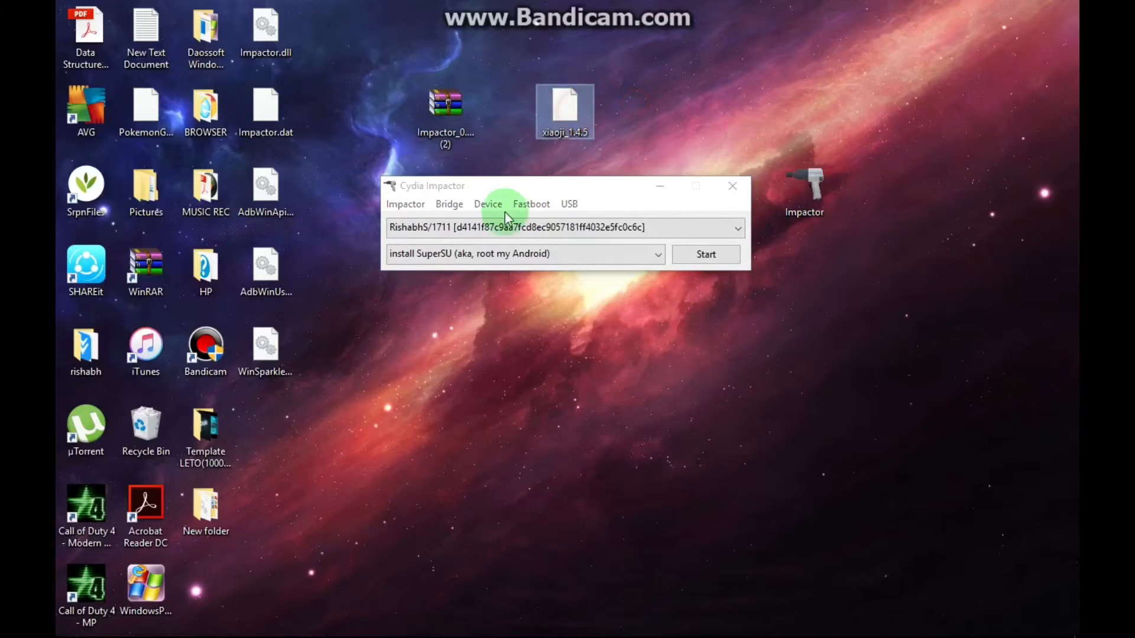
# Step: Sideload xiaoji_1.4.5 onto the iPad under an Apple ID and accept the revocation warning
pyautogui.click(704, 254)
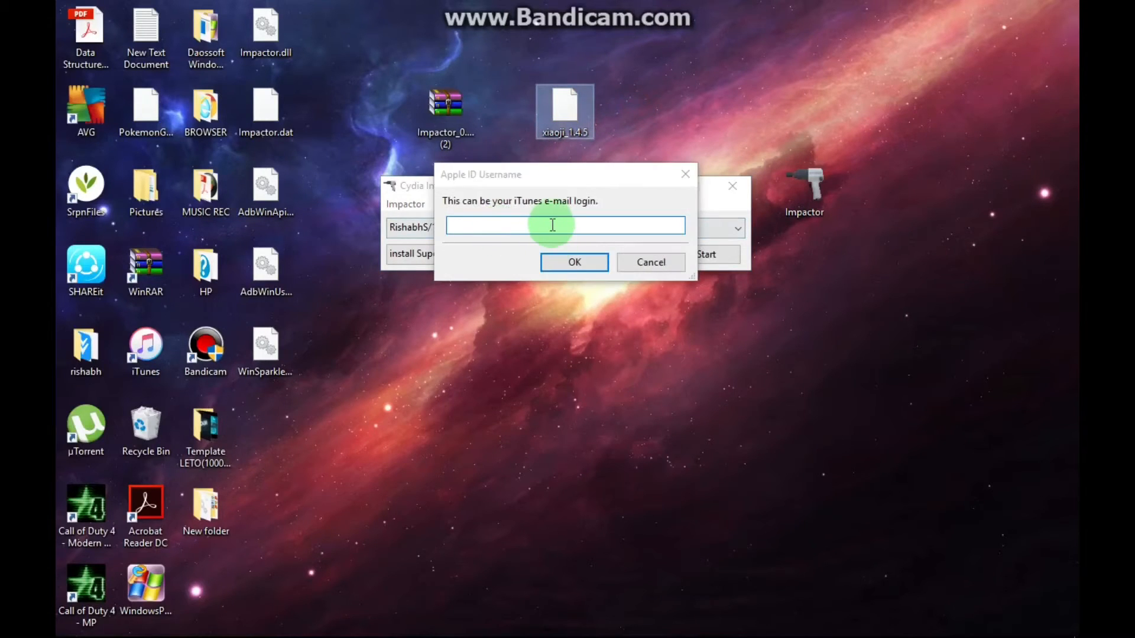
pyautogui.moveTo(611, 120)
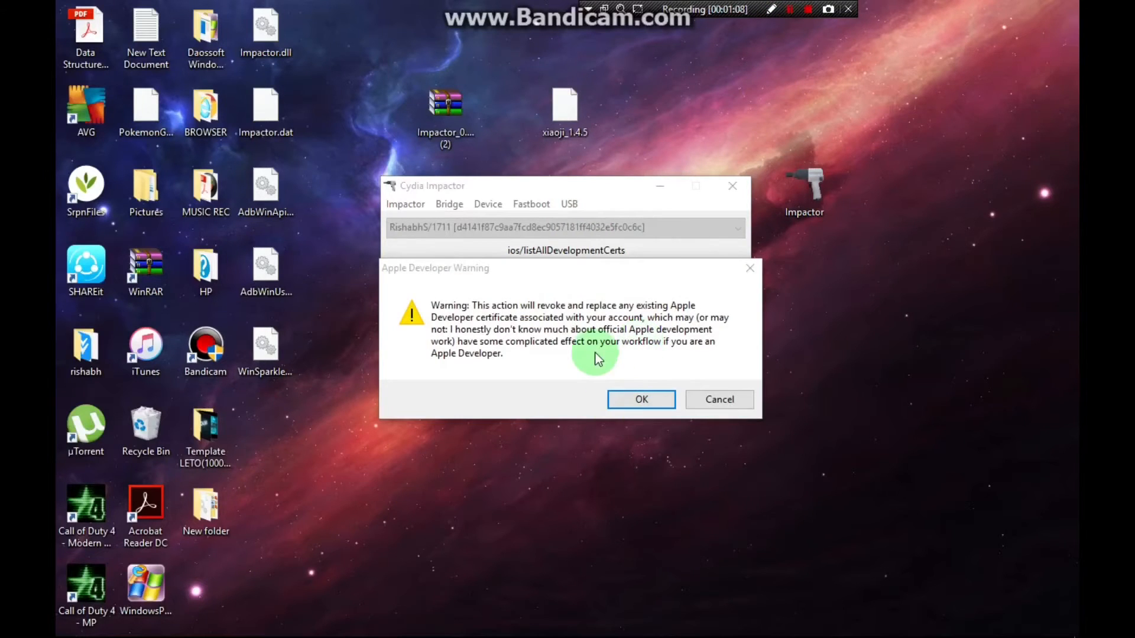
pyautogui.moveTo(679, 423)
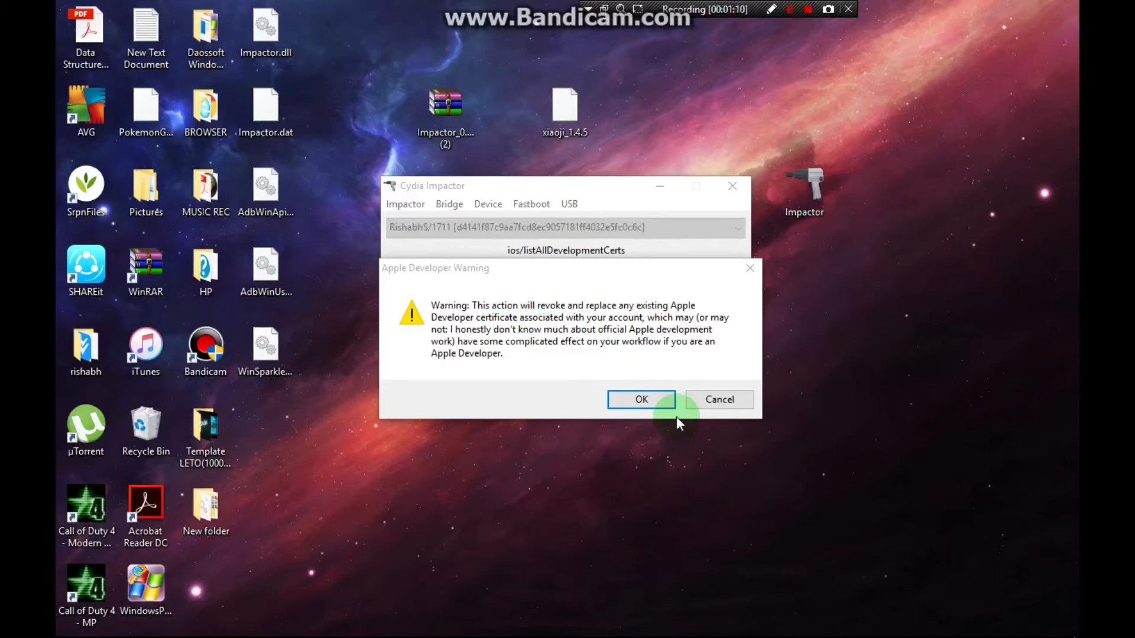
pyautogui.click(641, 400)
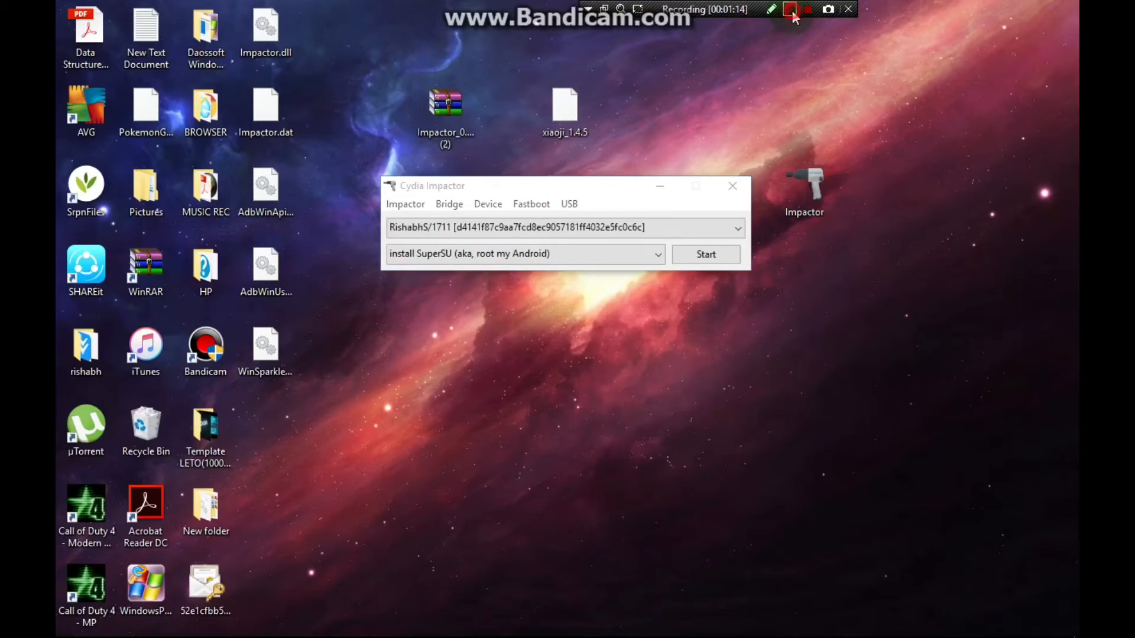
pyautogui.moveTo(749, 109)
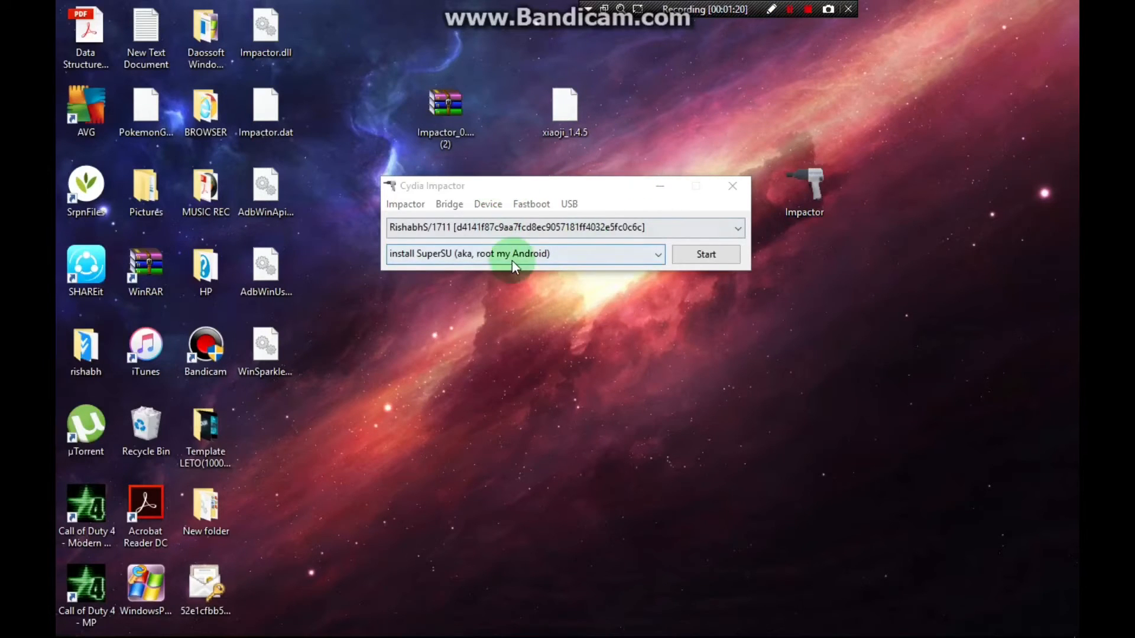
pyautogui.click(732, 186)
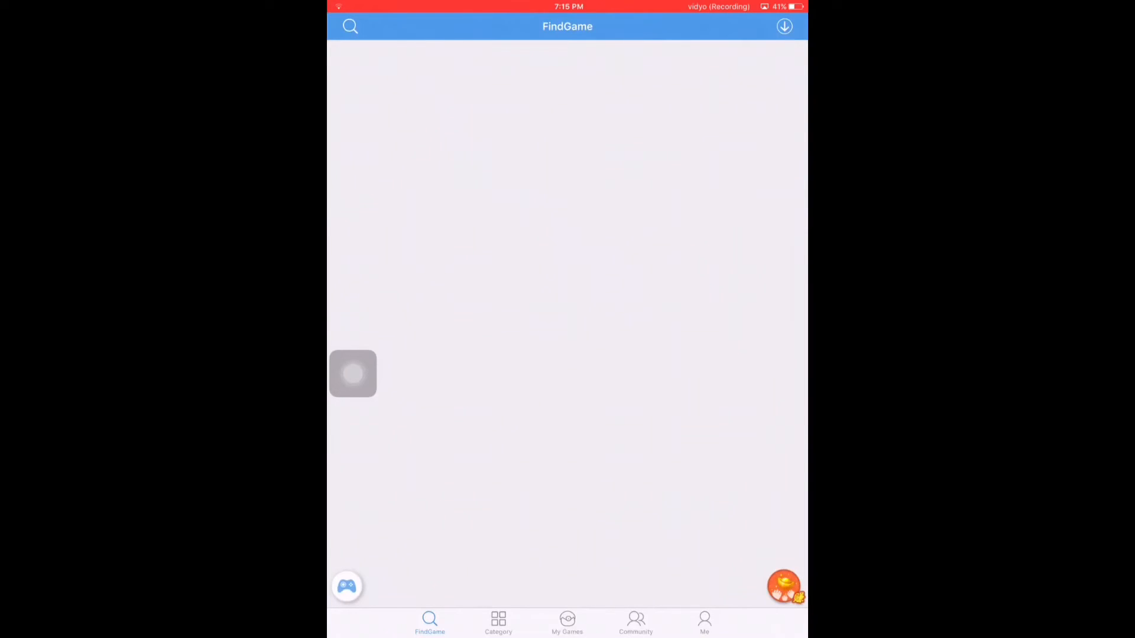
# Step: Queue Metal Slug 2 for download from the MAME category
pyautogui.click(497, 623)
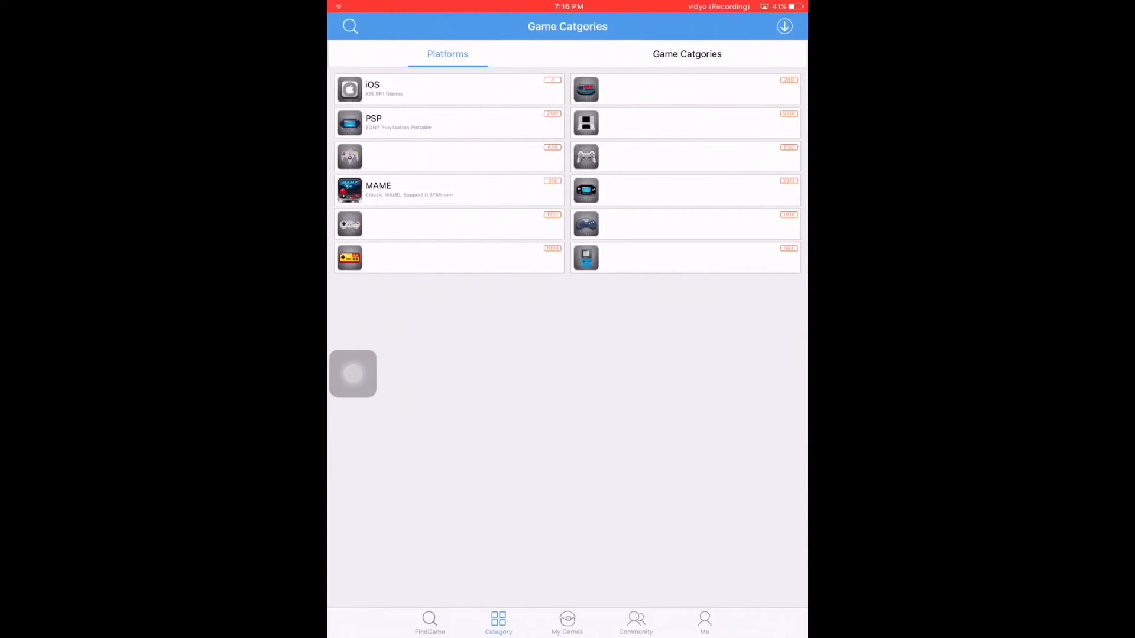
pyautogui.click(450, 189)
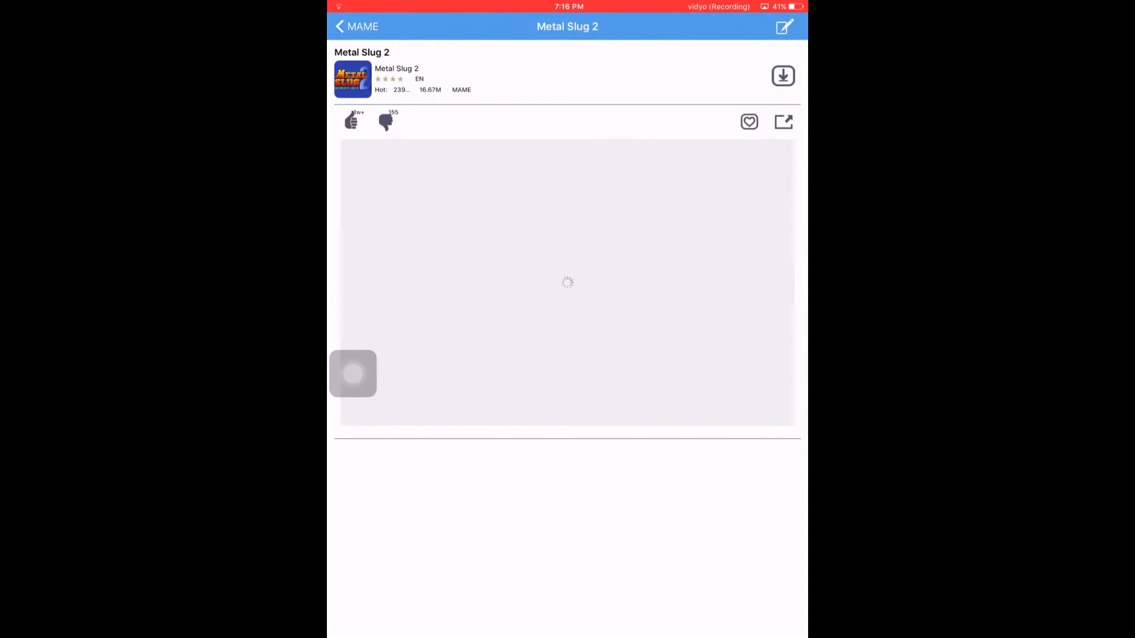
pyautogui.click(783, 76)
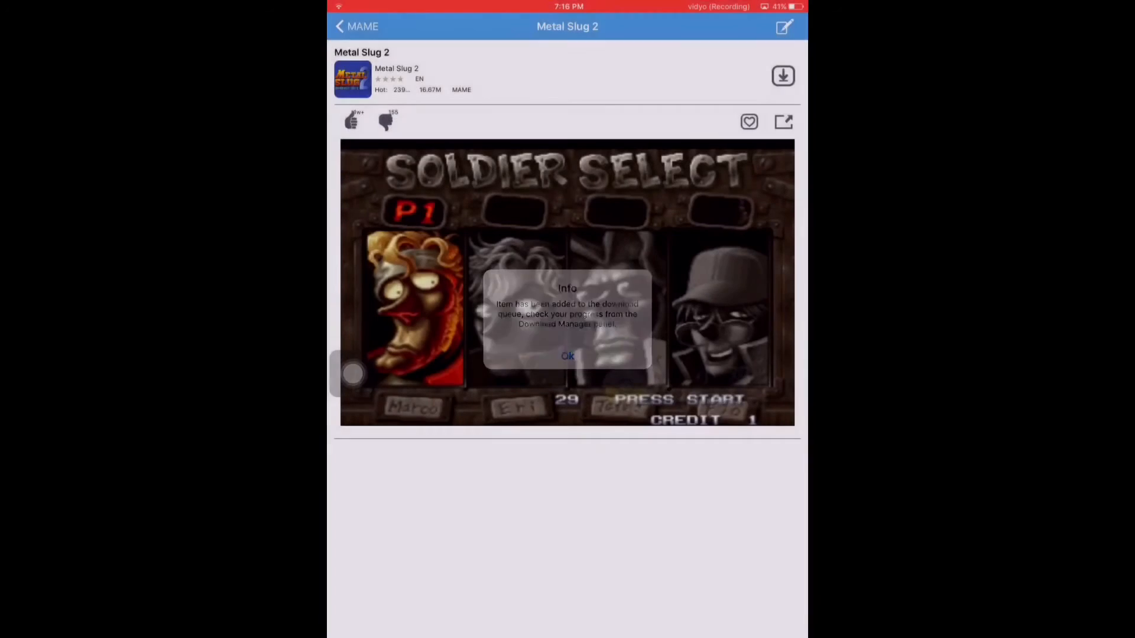
# Step: Dismiss the Info alerts and view the downloads in progress
pyautogui.click(568, 356)
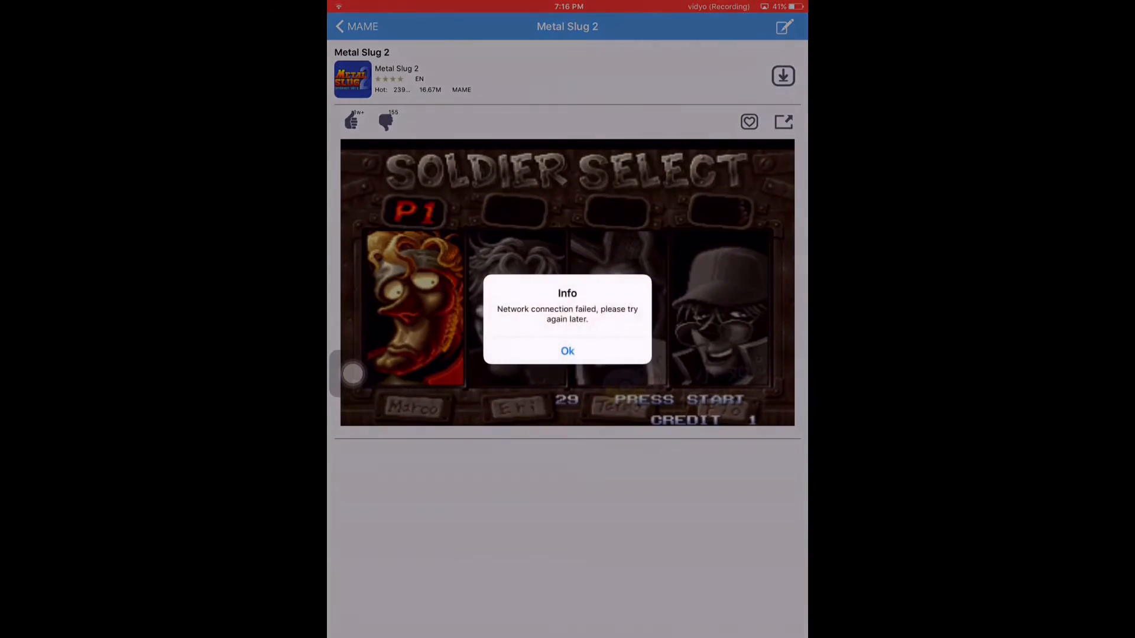
pyautogui.click(567, 351)
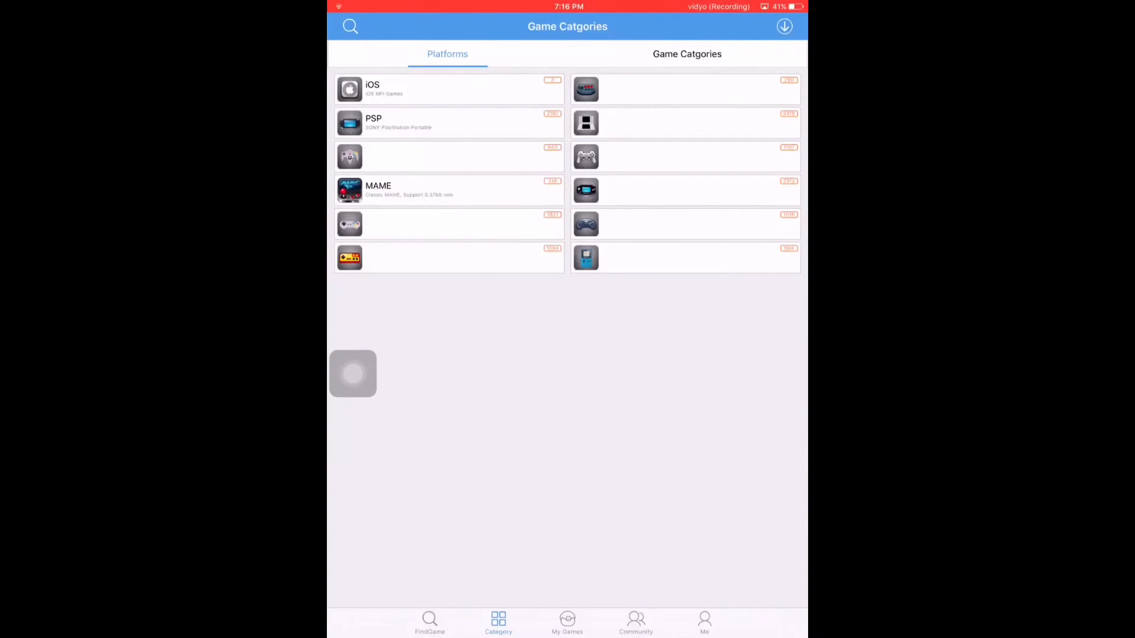
pyautogui.click(784, 26)
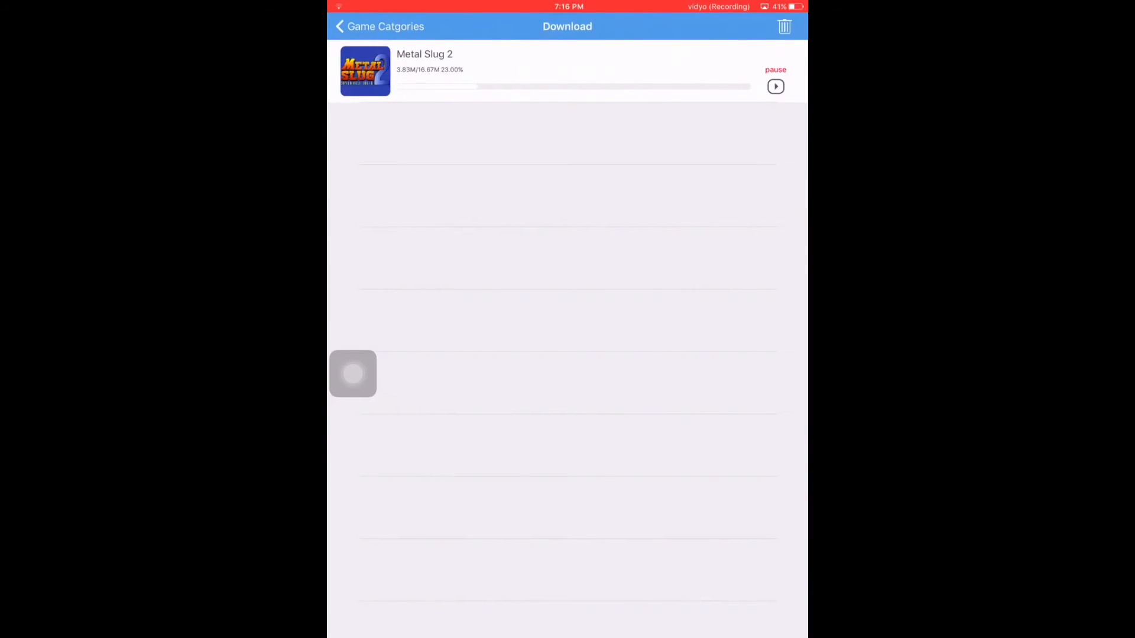
# Step: Resume the Metal Slug 2 download so it completes and the game launches
pyautogui.click(775, 69)
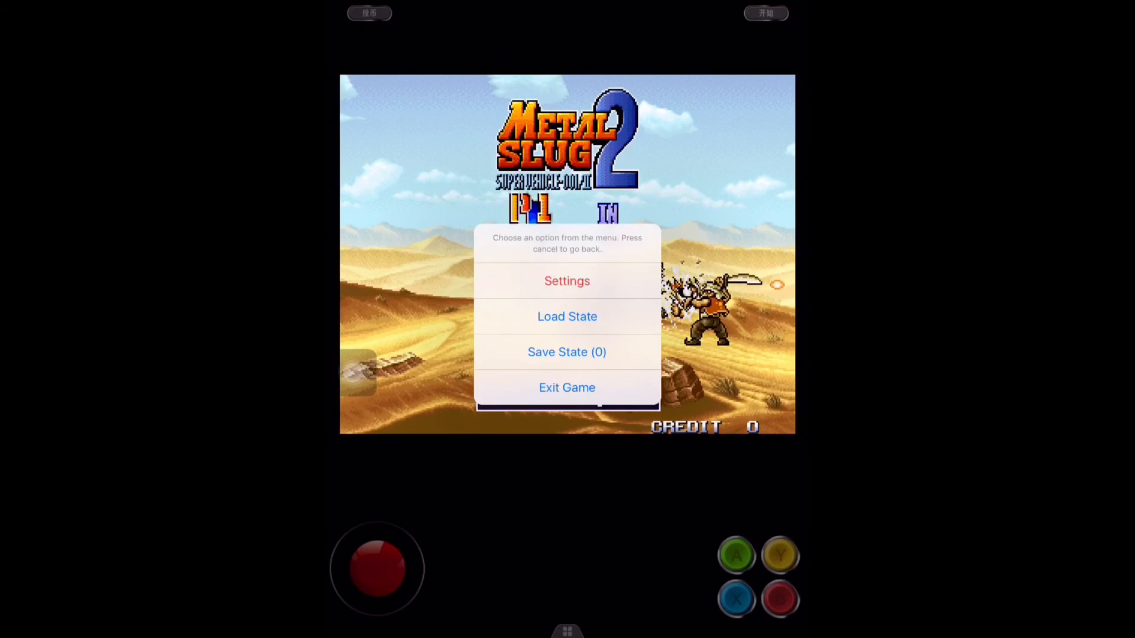
# Step: Exit Metal Slug 2 from the in-game menu and confirm with Yes
pyautogui.click(566, 317)
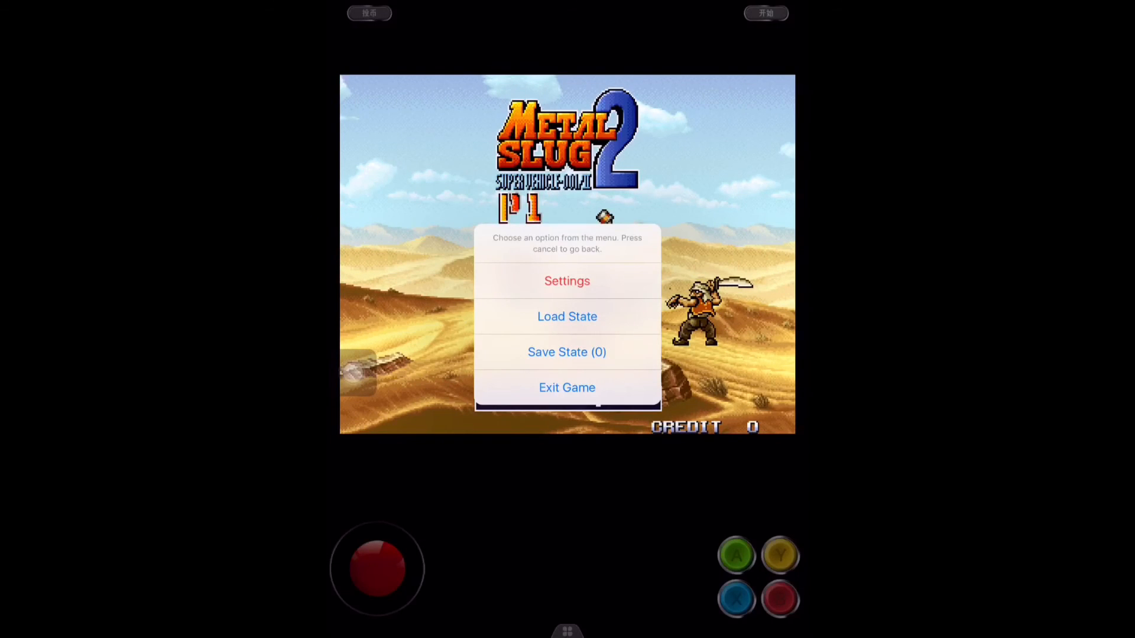
pyautogui.click(566, 387)
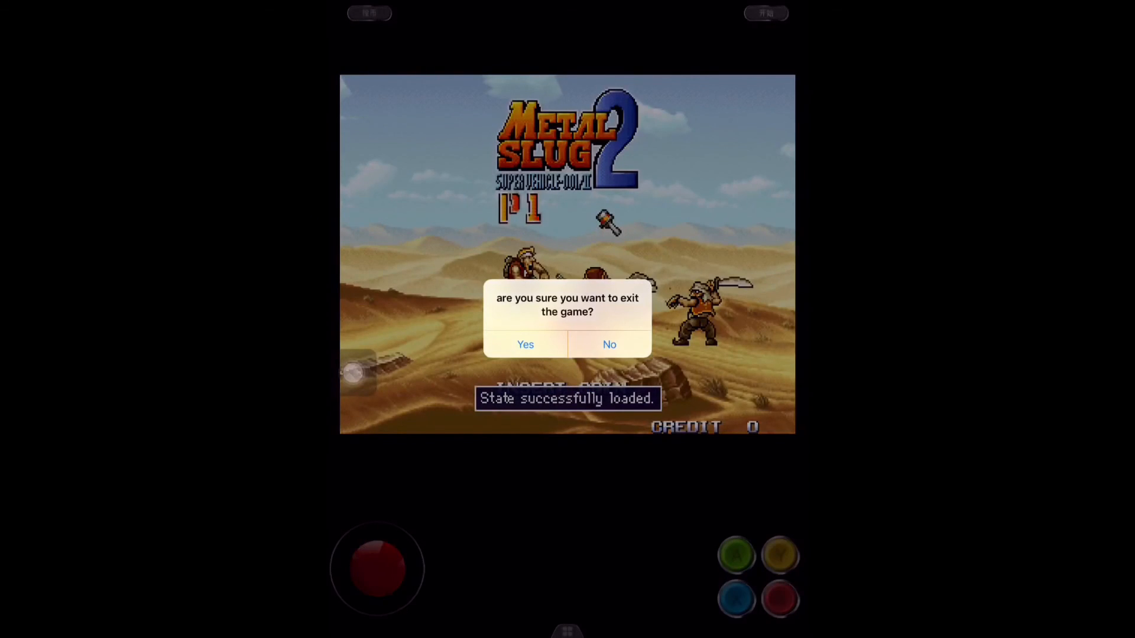
pyautogui.click(523, 344)
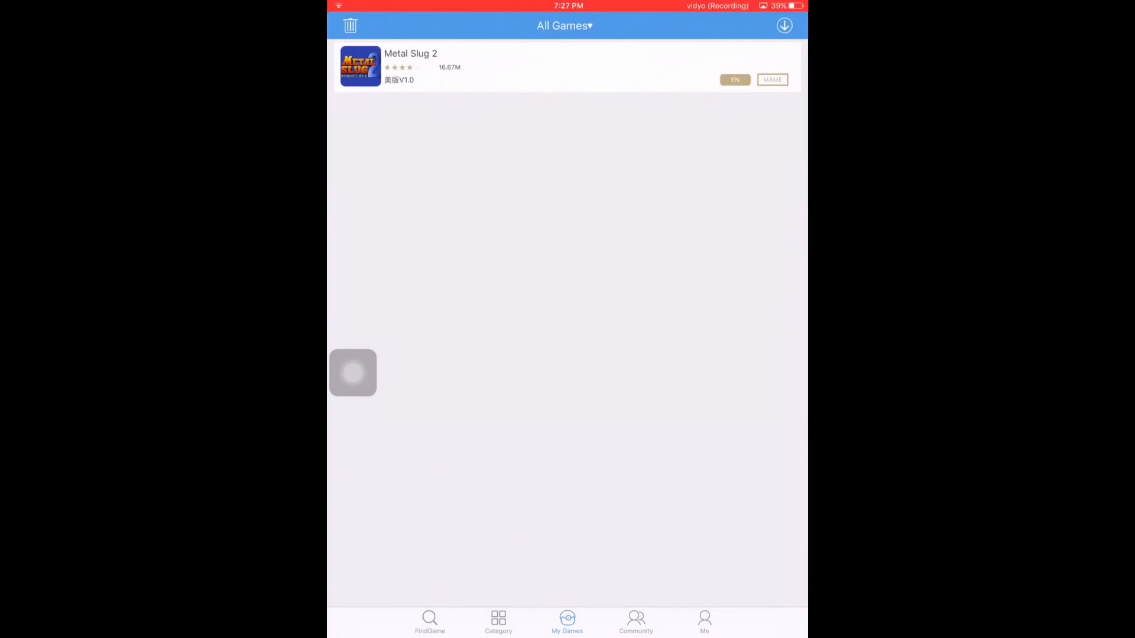
# Step: Return to FindGame, then leave Happy Chick for the iPad home screen
pyautogui.click(430, 623)
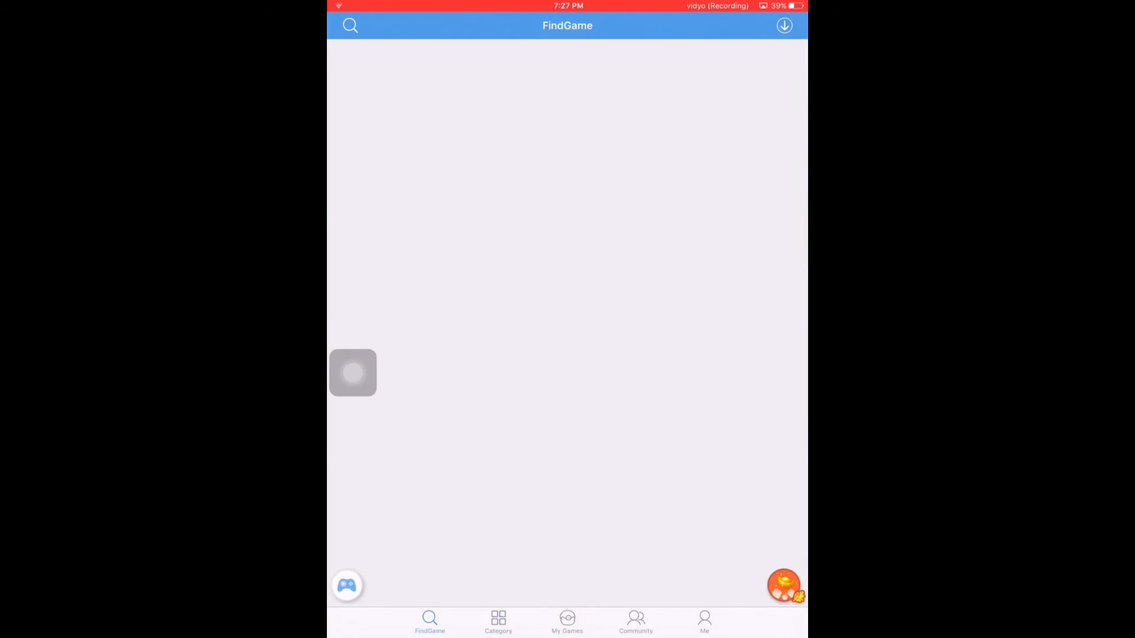
pyautogui.press('home')
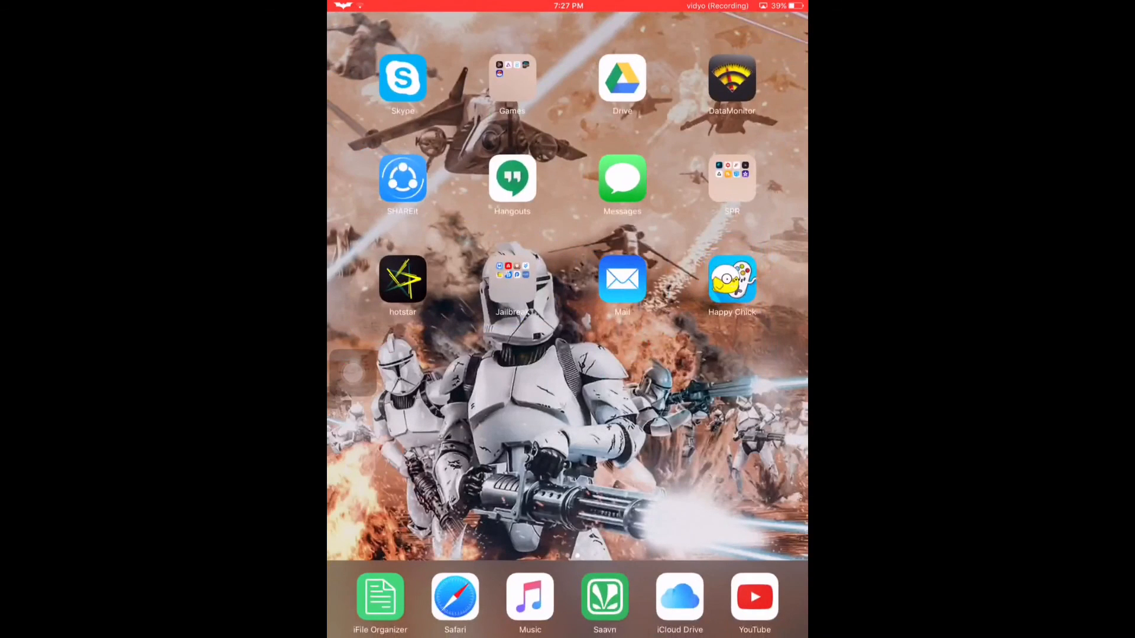
pyautogui.hscroll(-3)
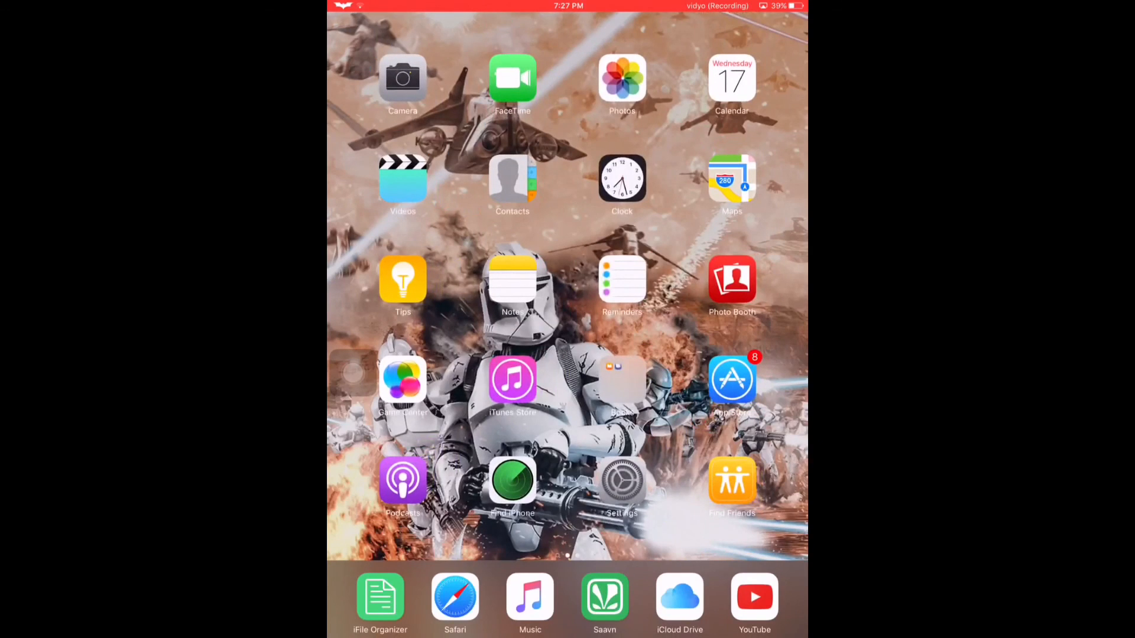